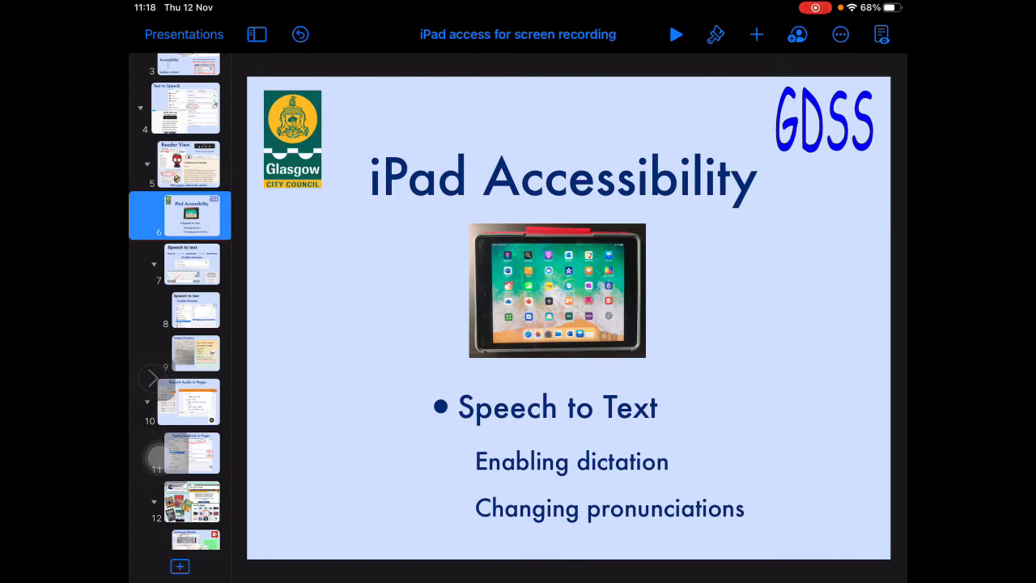
Leave the Keynote title slide for the iPad keyboard settings with the Dictation section
left_click(180, 262)
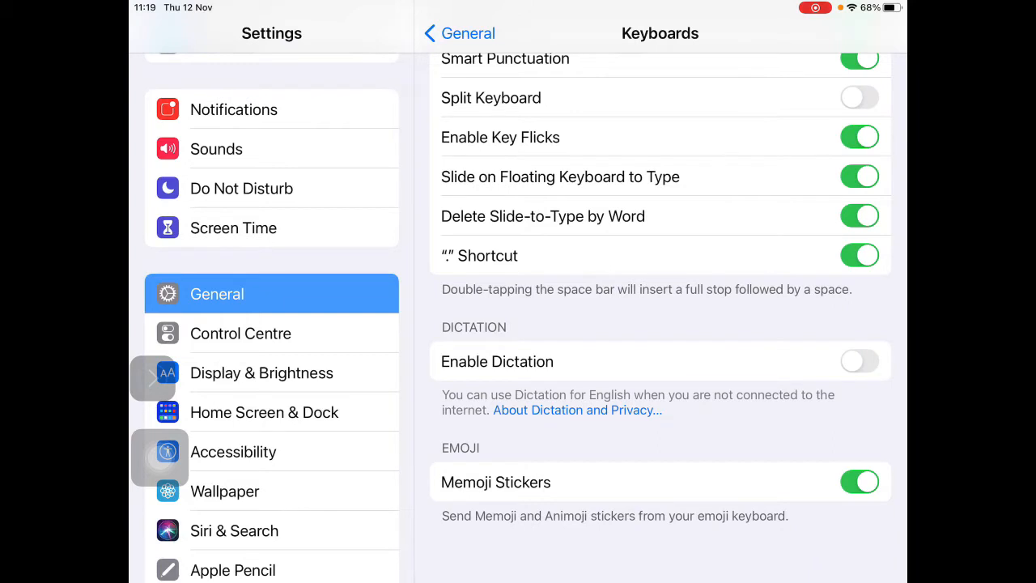
Turn on Enable Dictation under Settings > General > Keyboard
left_click(233, 451)
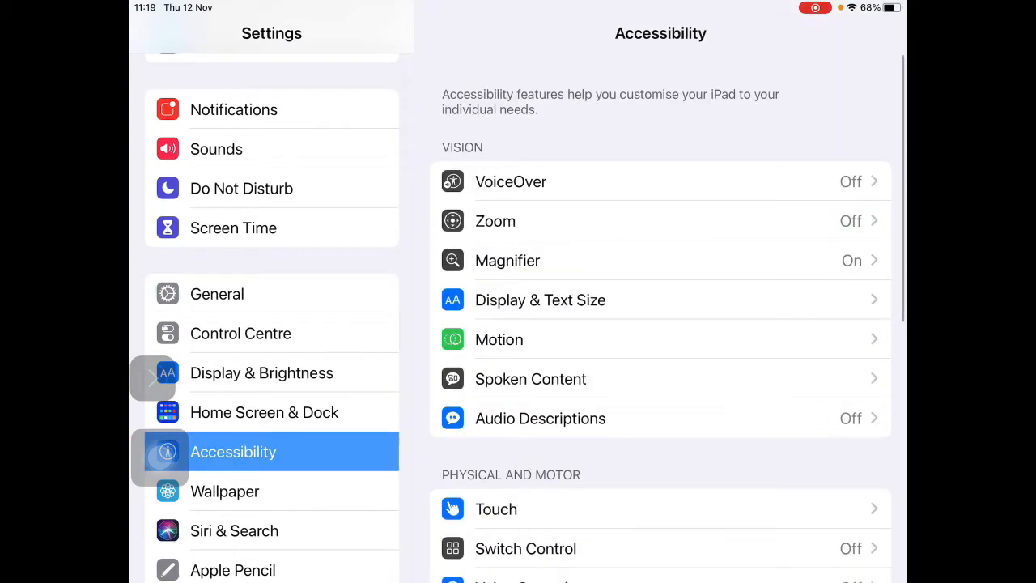
left_click(217, 293)
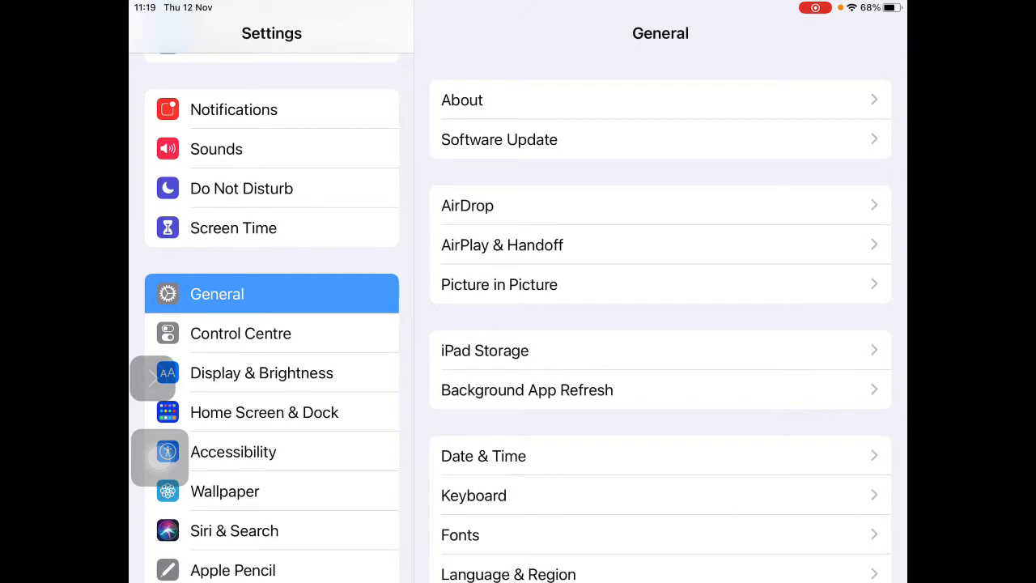
scroll("down", 3)
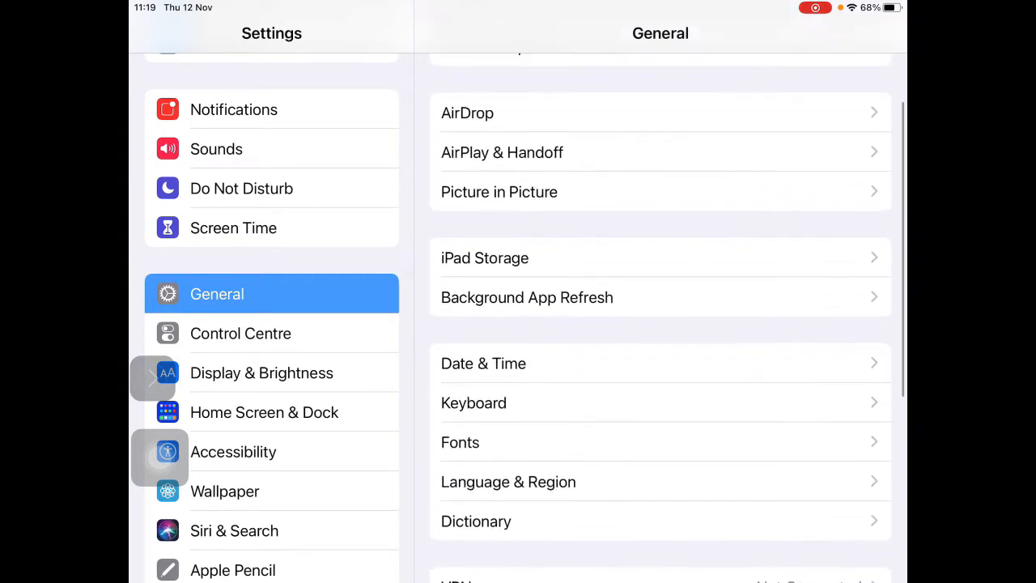
left_click(473, 402)
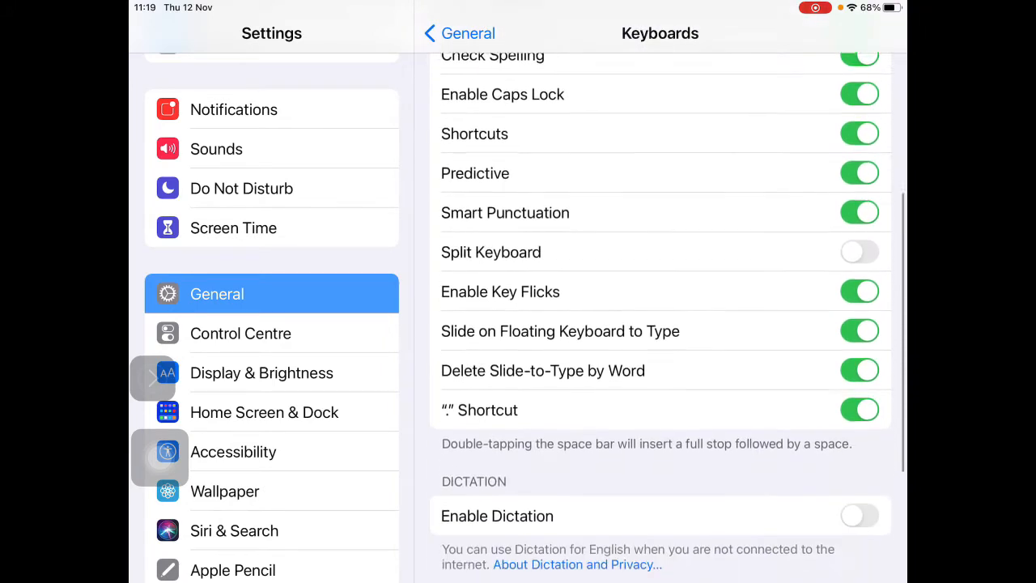
scroll("up", 3)
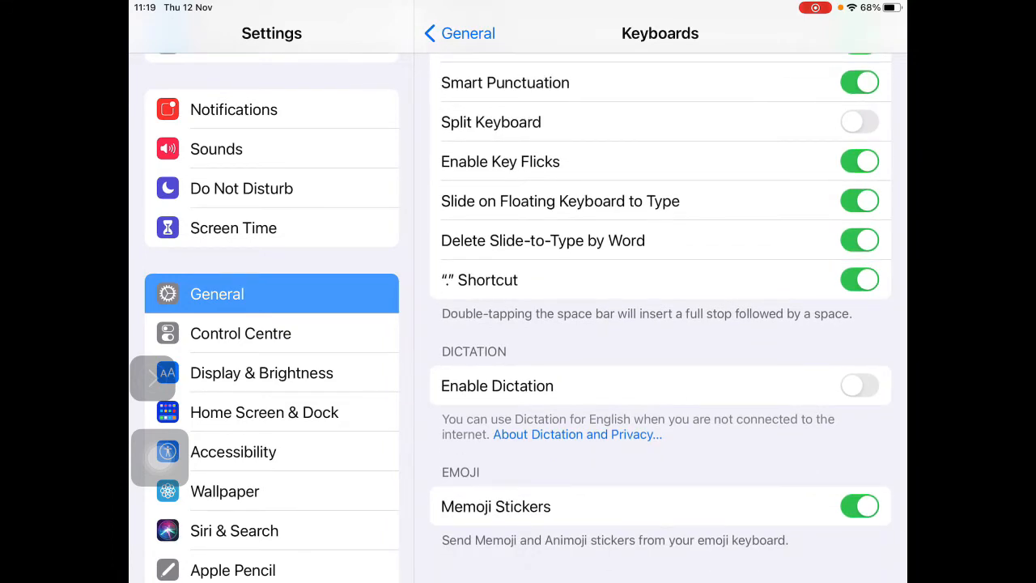
left_click(860, 385)
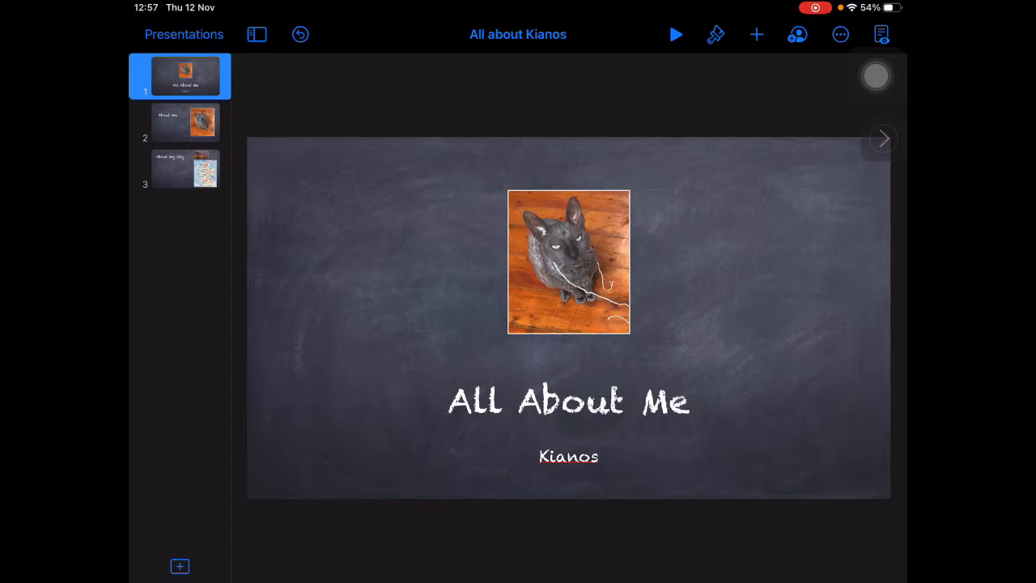
Dictate into slide 2's body: 'My name is Carlos and I am 16 years old... large green eyes.'
left_click(185, 123)
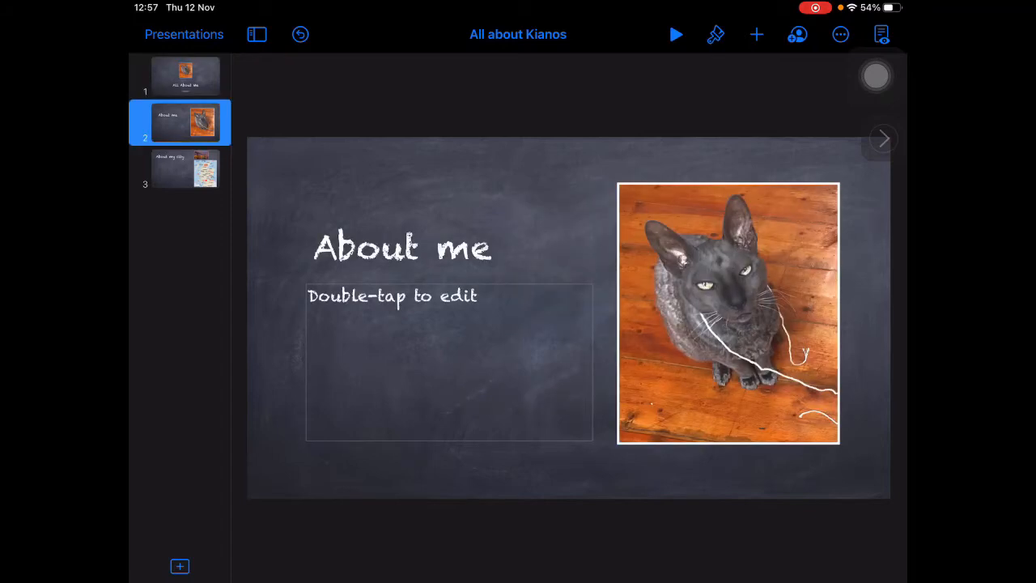
left_click(450, 360)
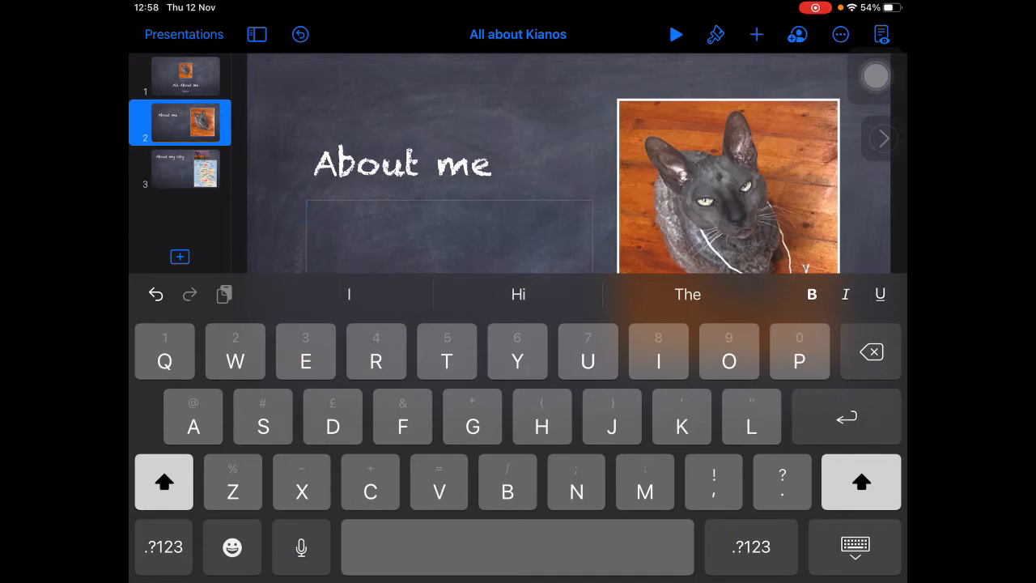
left_click(855, 547)
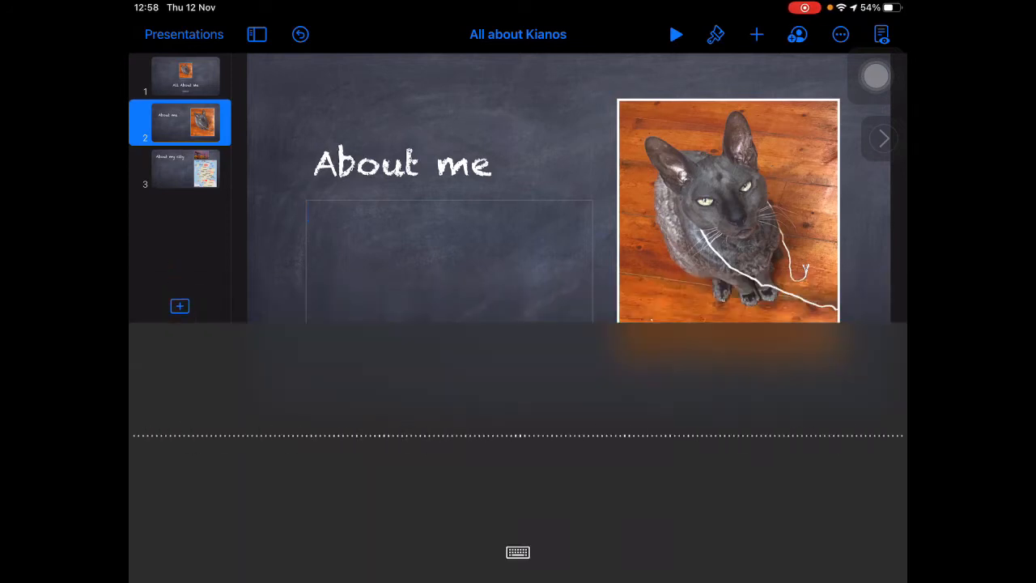
type("My name is")
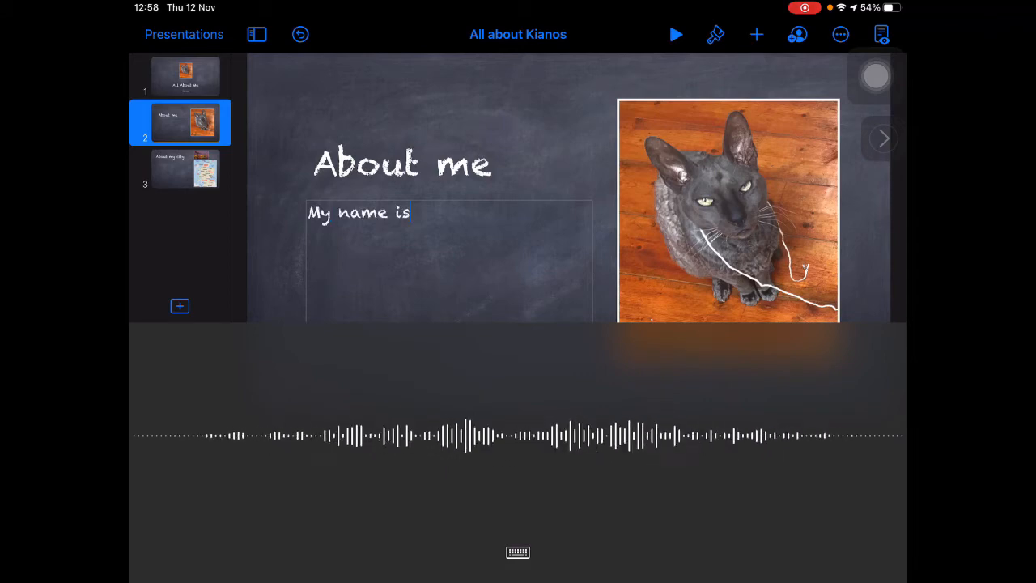
type("Carlos and I am")
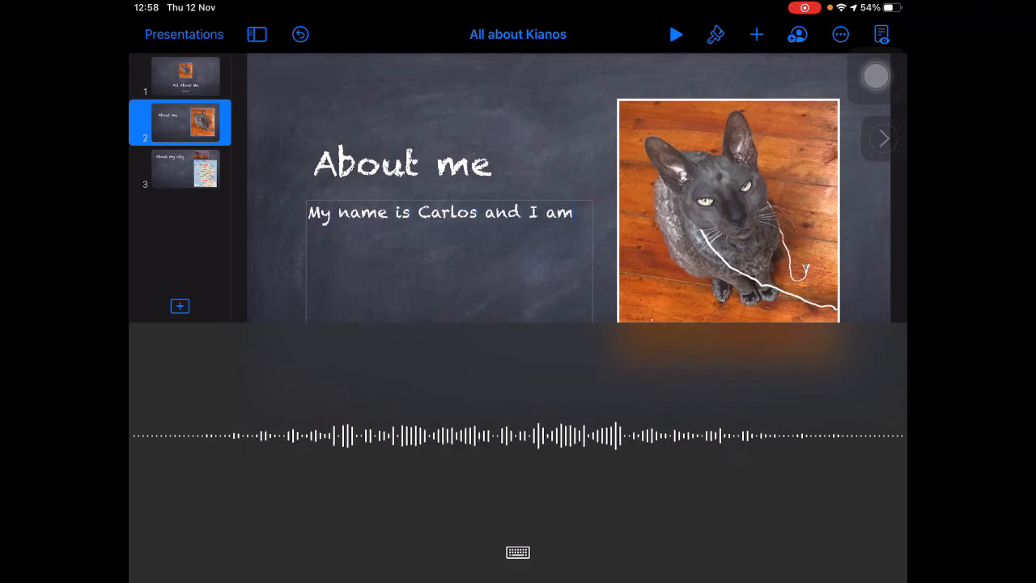
type("16 years old. I have short short")
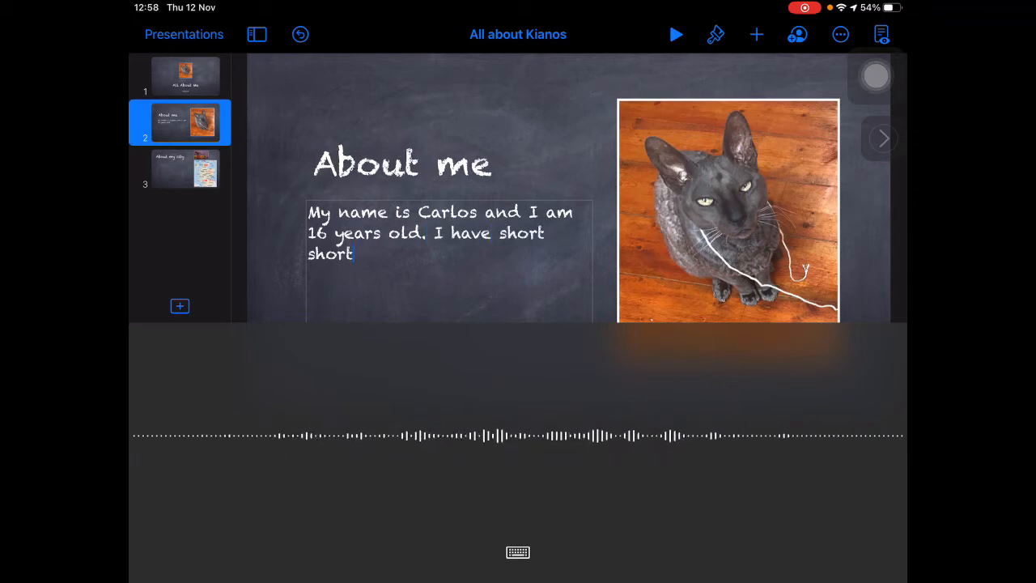
type(", currently grey")
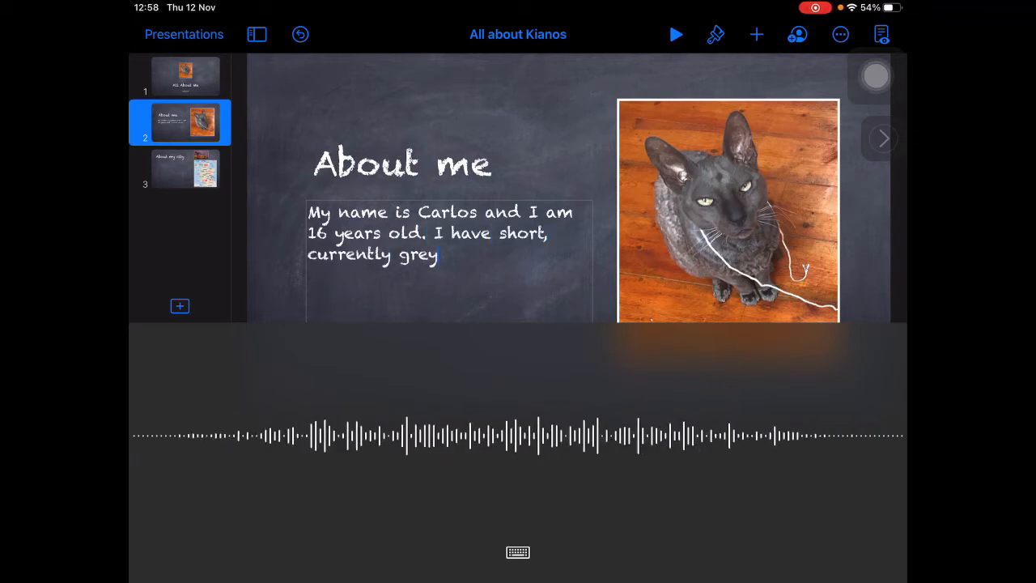
type("great care and large green")
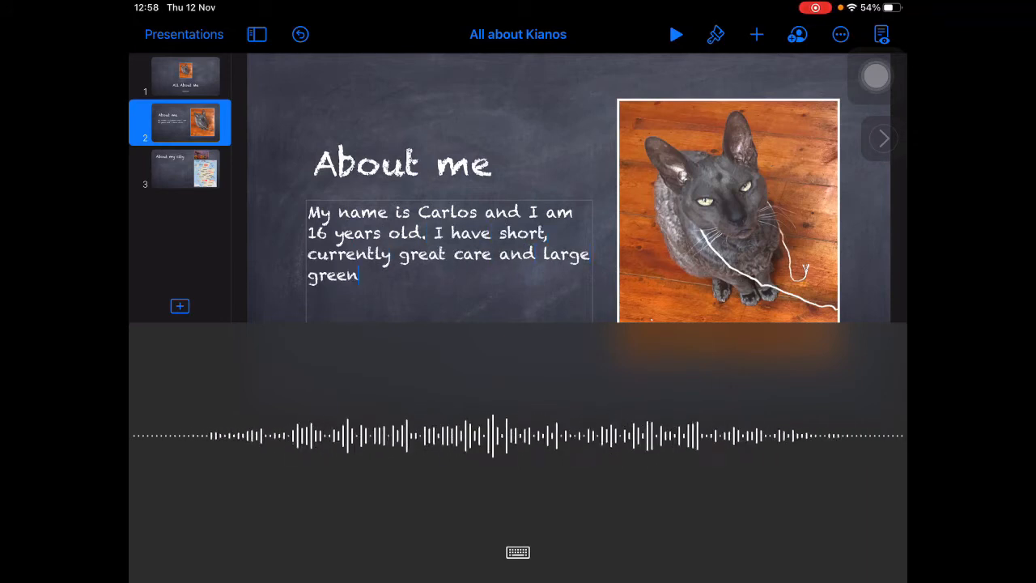
type("eyes.")
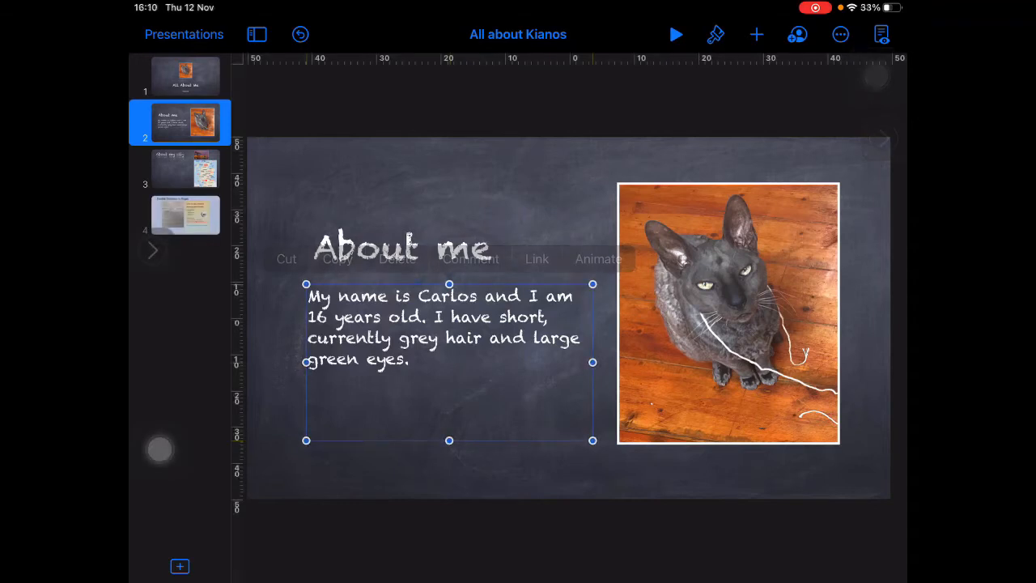
Replace 'Carlos' with 'Kianos' and 'currently' with 'Curly', then return to the home screen
double_click(447, 294)
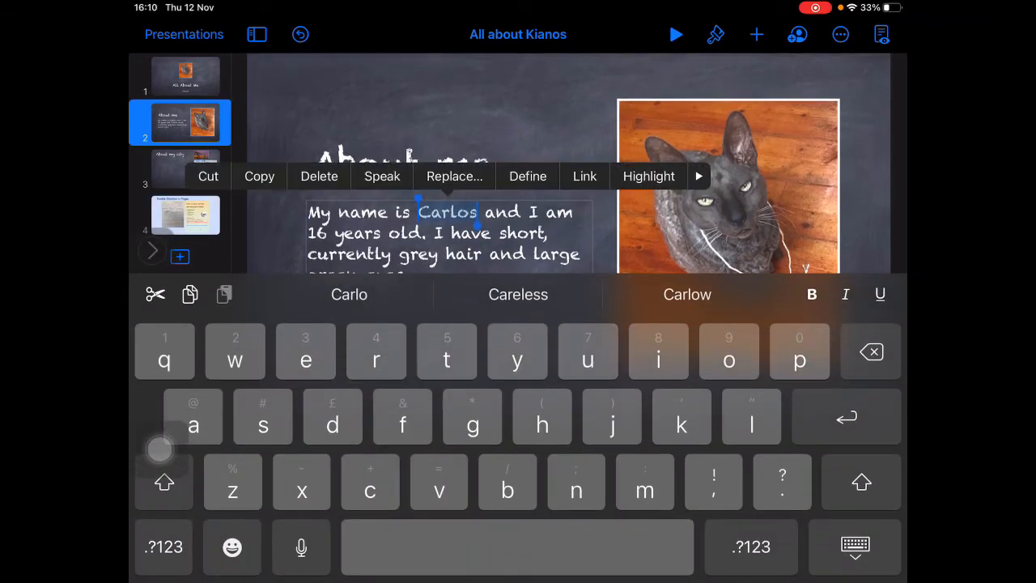
left_click(164, 482)
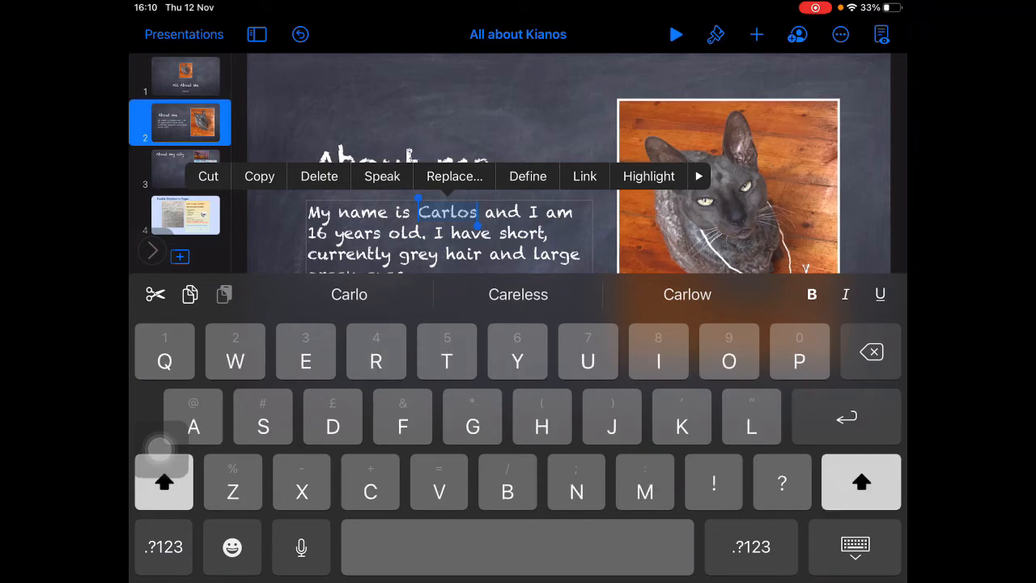
type("Kian")
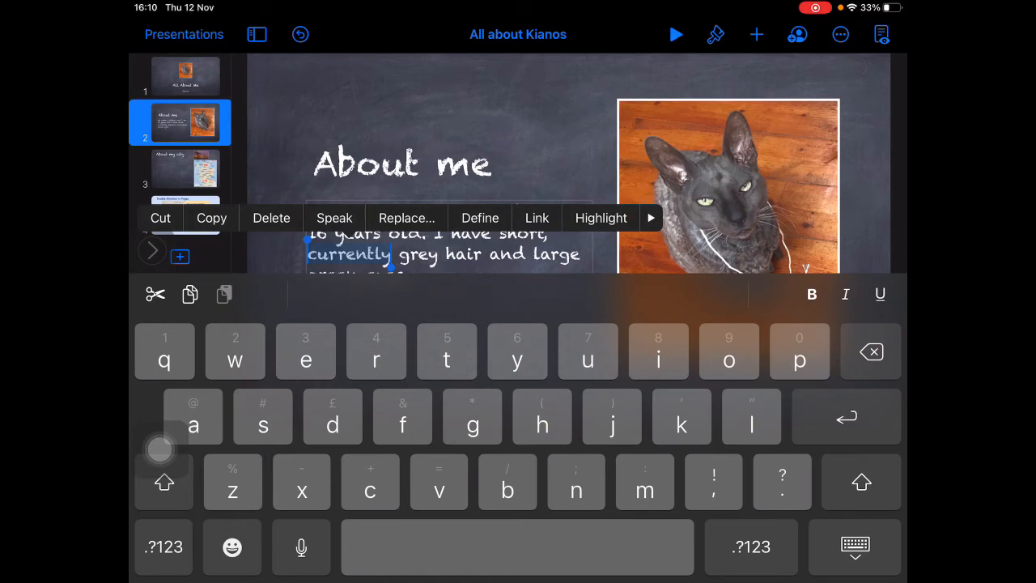
left_click(855, 547)
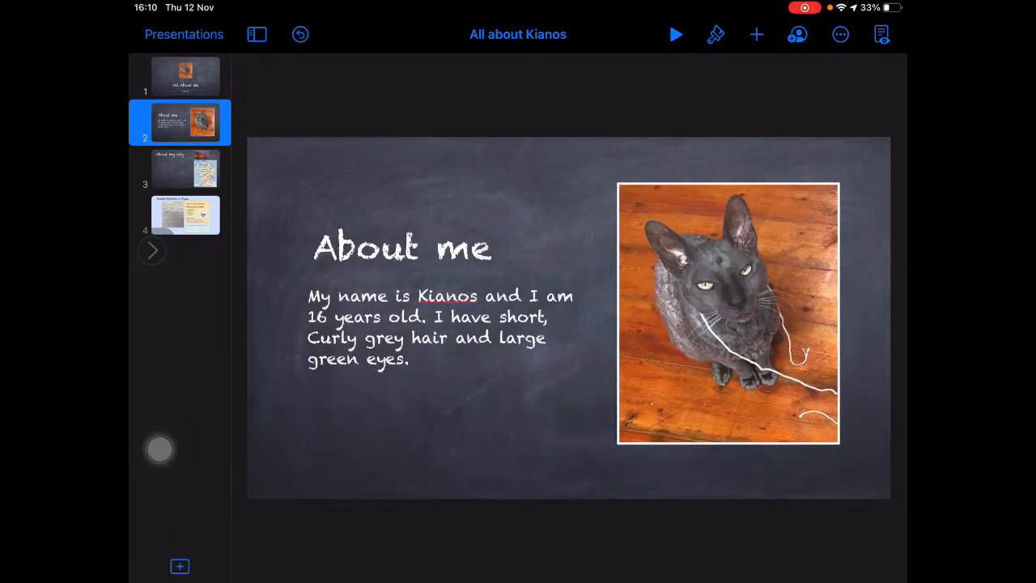
left_click(437, 327)
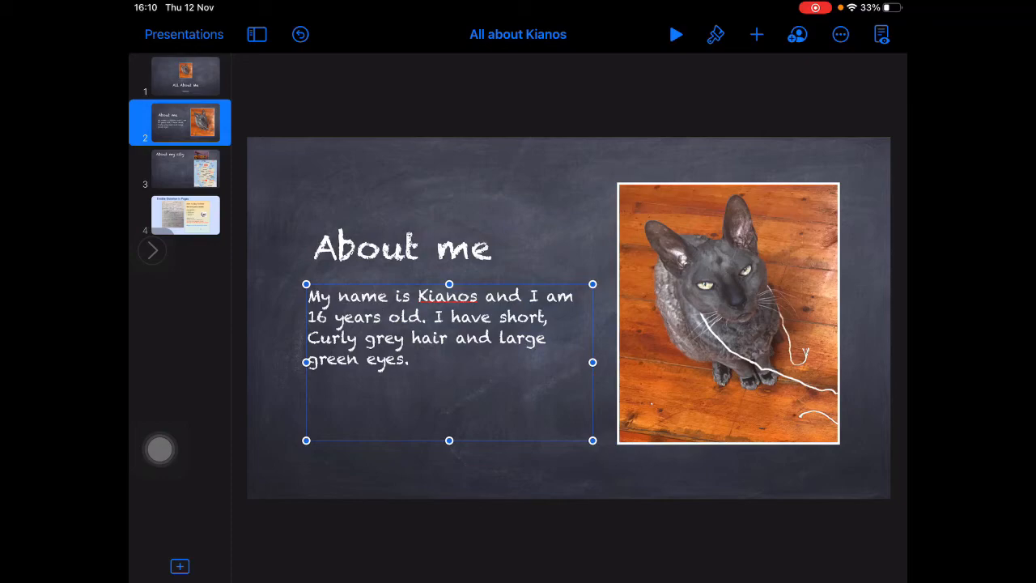
key("home")
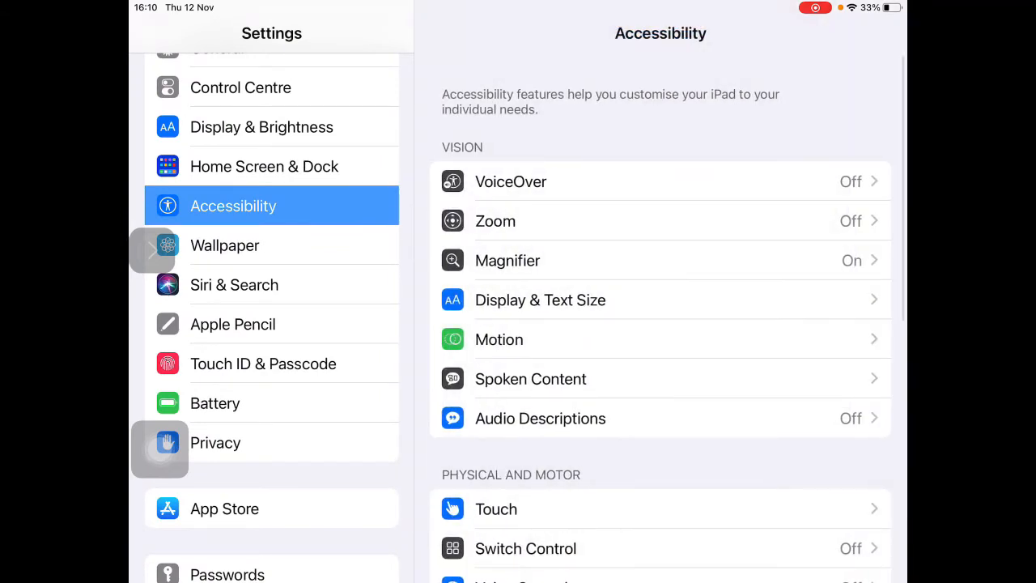
Add a Spoken Content pronunciation entry for 'Kianos' and confirm a suggested pronunciation
left_click(531, 379)
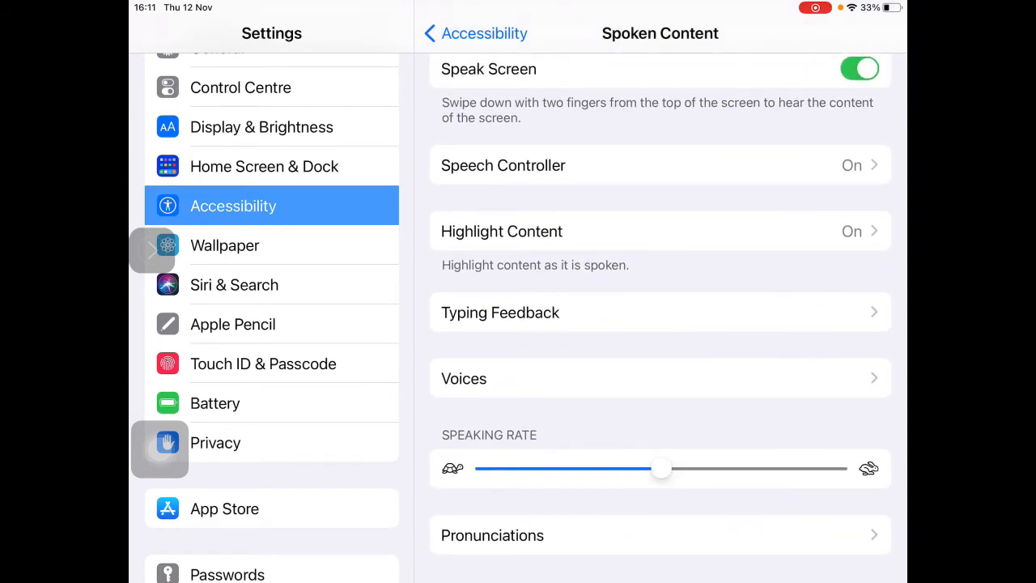
left_click(493, 535)
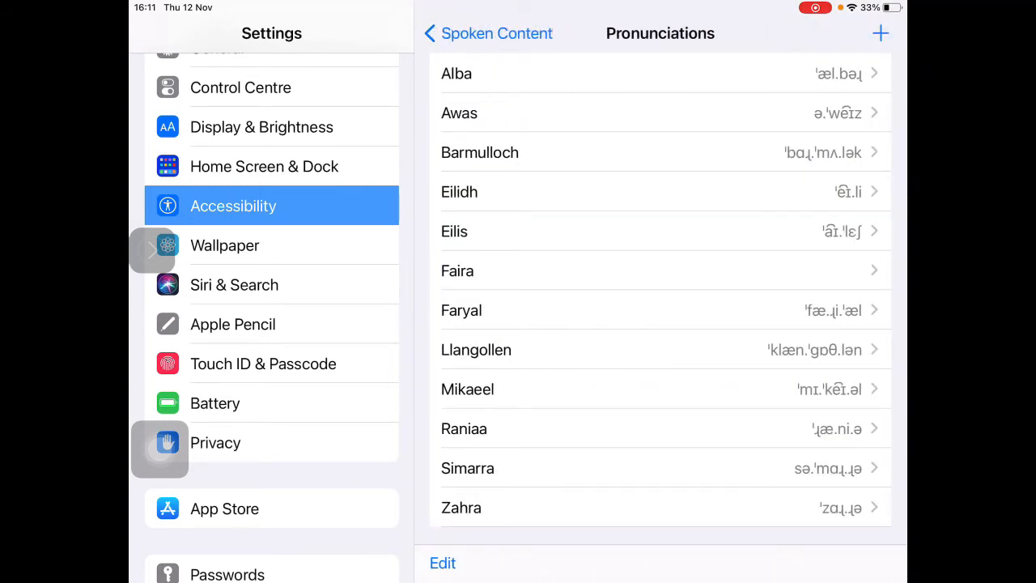
left_click(881, 32)
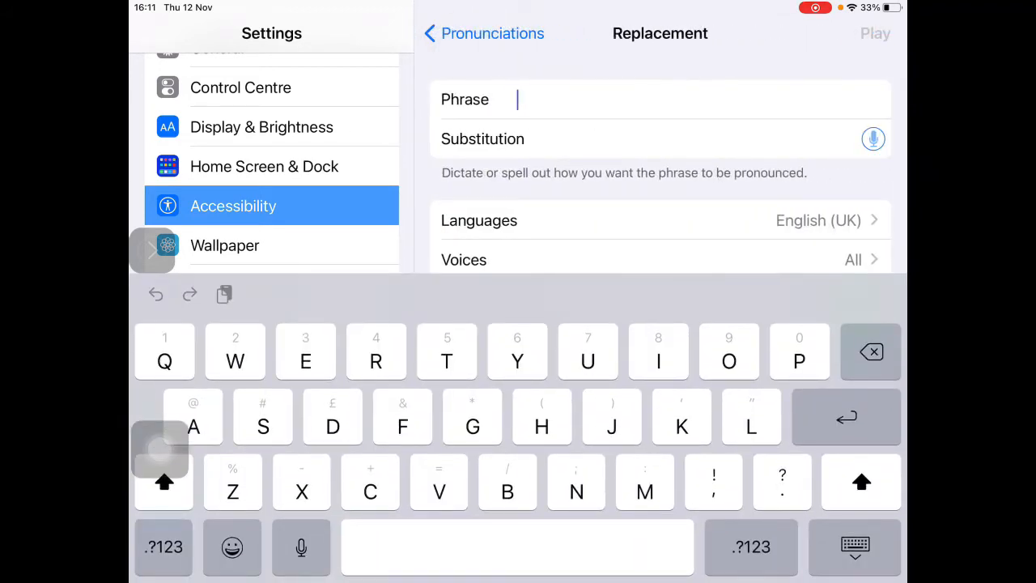
type("Kia")
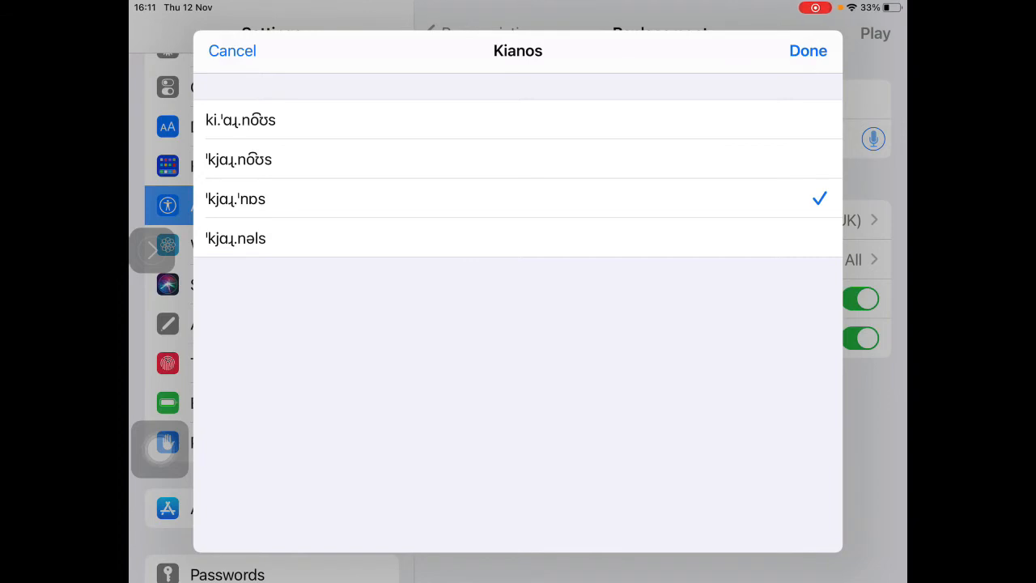
left_click(807, 50)
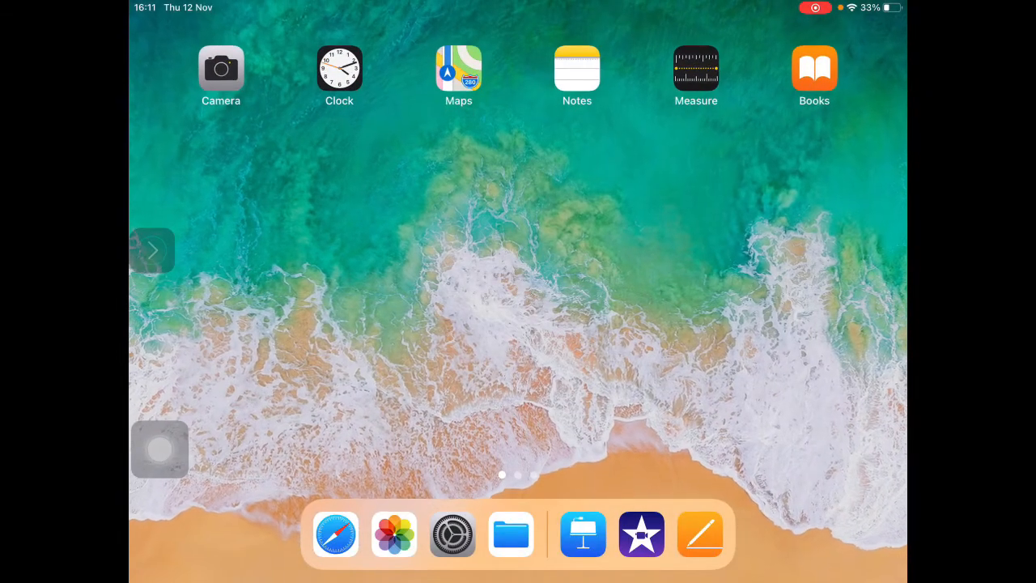
Reopen the All about Kianos presentation on the About me slide
left_click(583, 534)
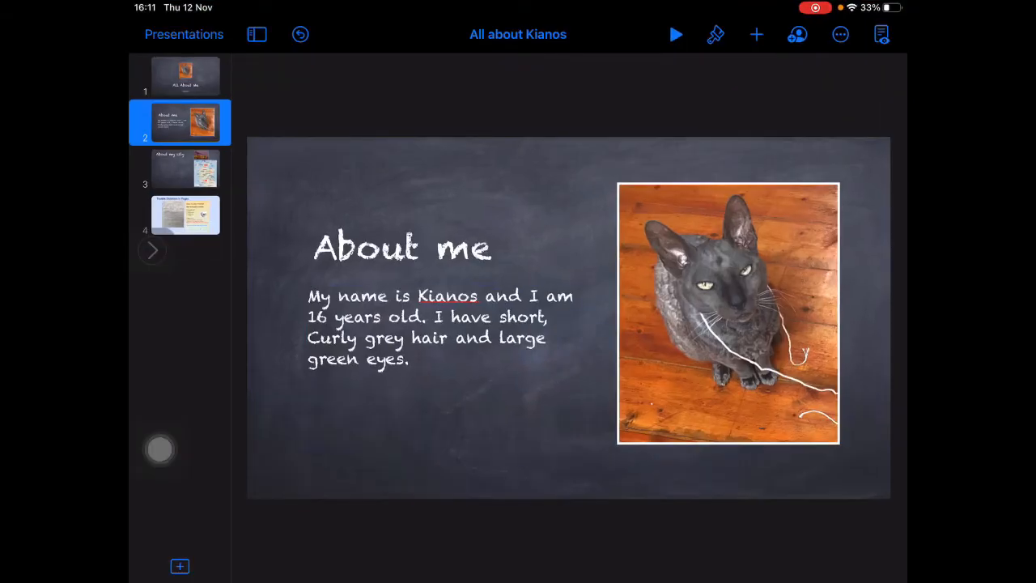
left_click(438, 328)
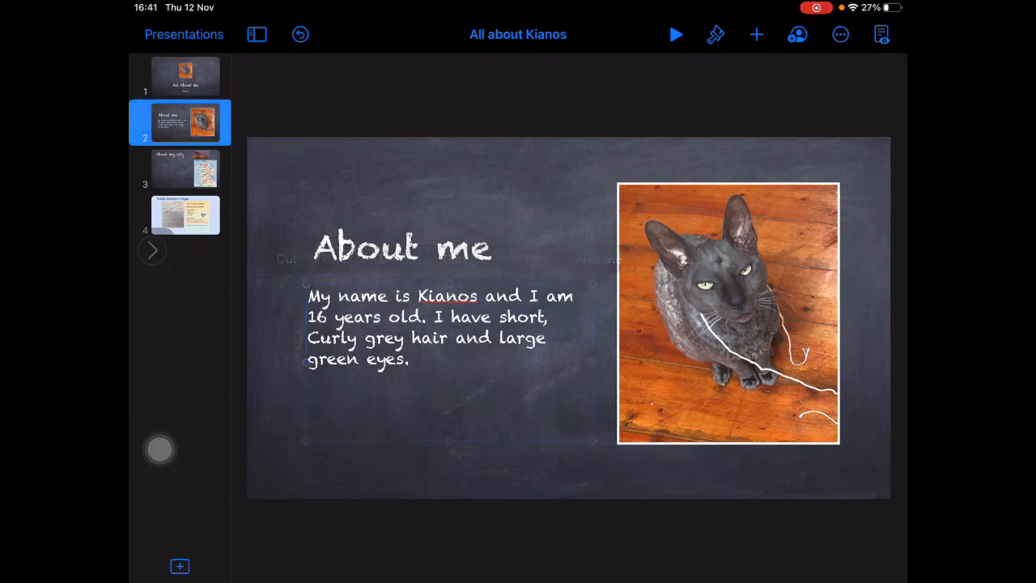
Dictate into slide 3: living in Pollokshields, south Glasgow, a large city on Scotland's west coast
left_click(184, 169)
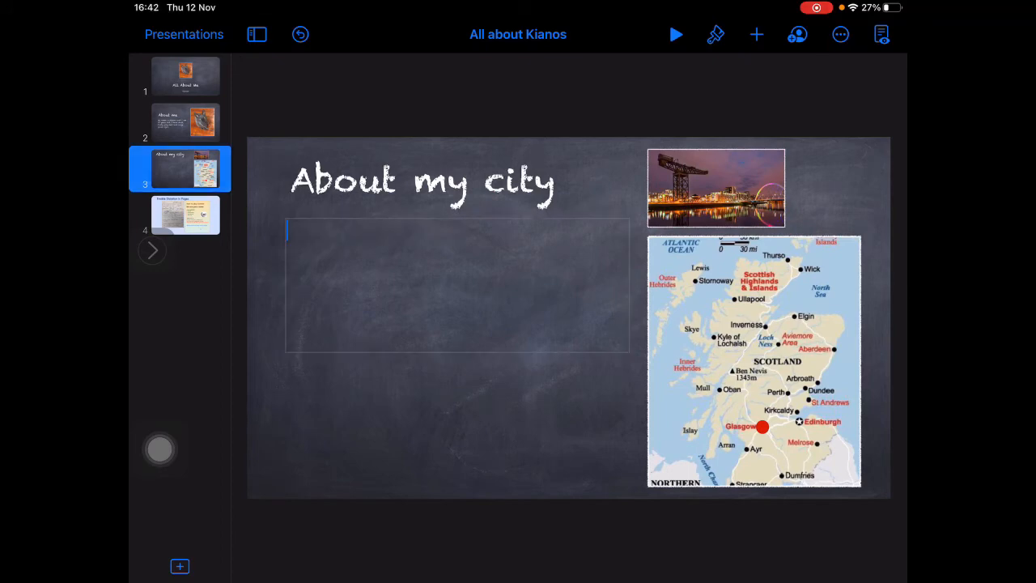
left_click(456, 283)
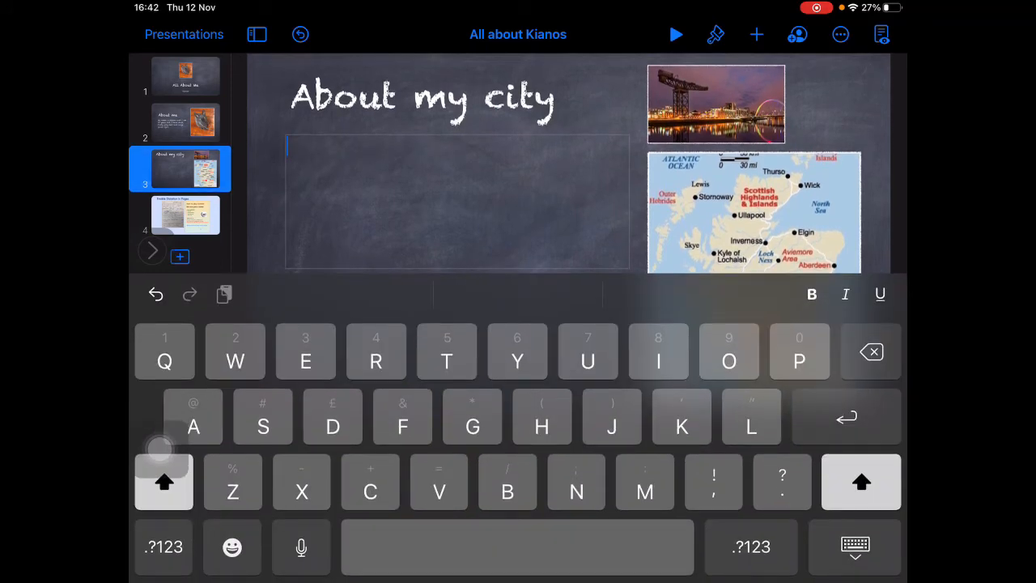
left_click(855, 547)
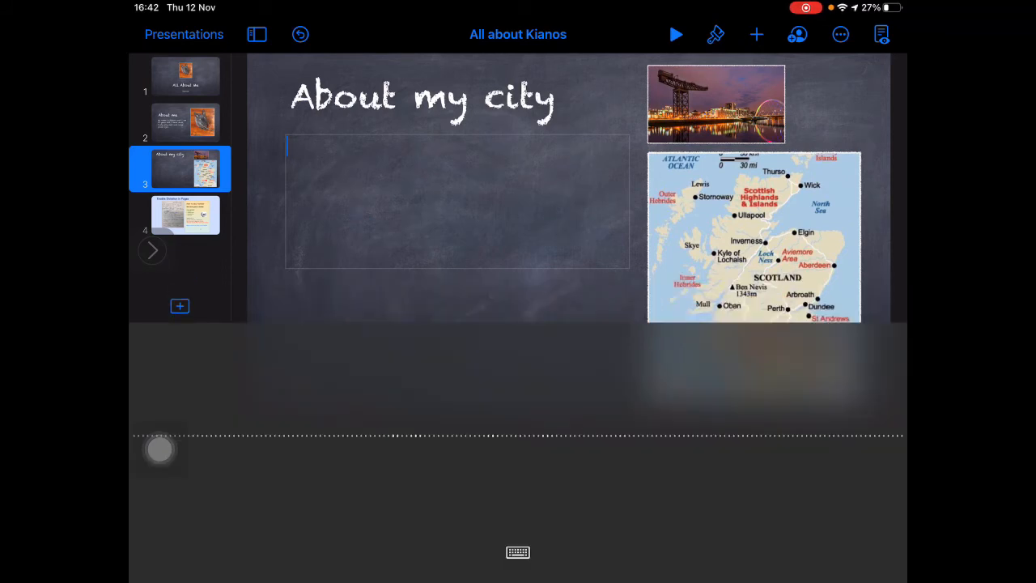
type("I live")
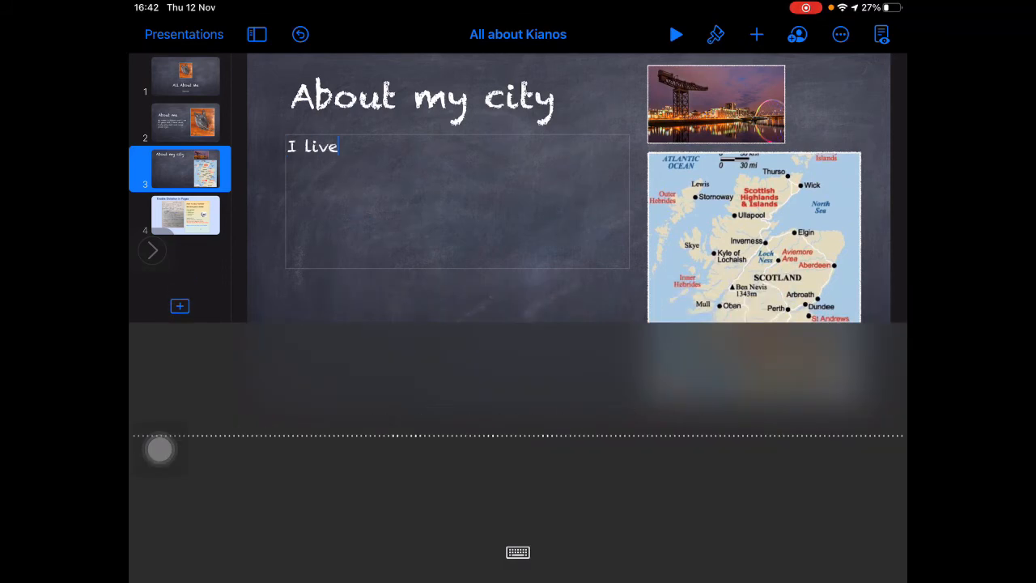
type("in Pollokshields whi")
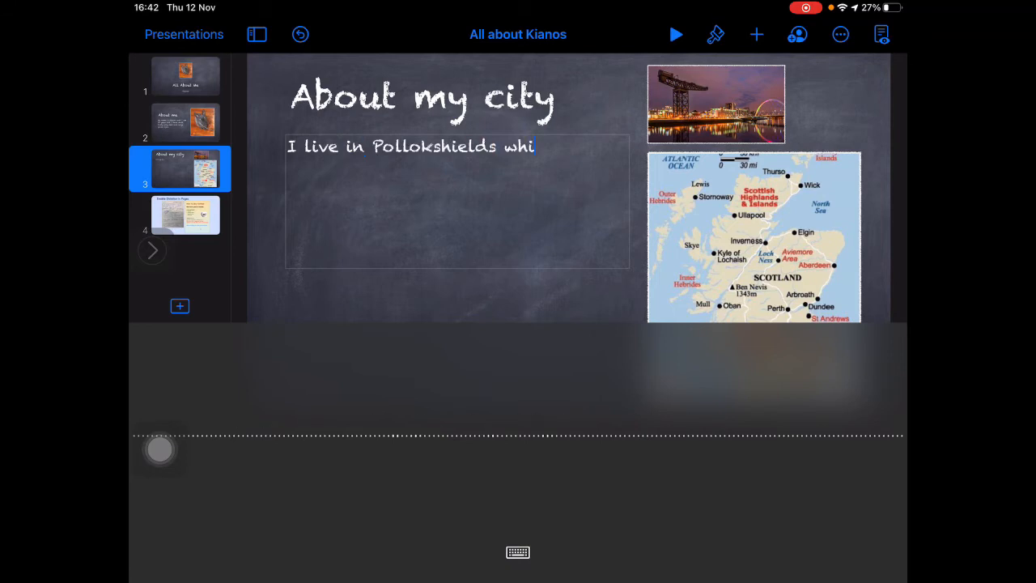
type("ch is an area in the south of the city")
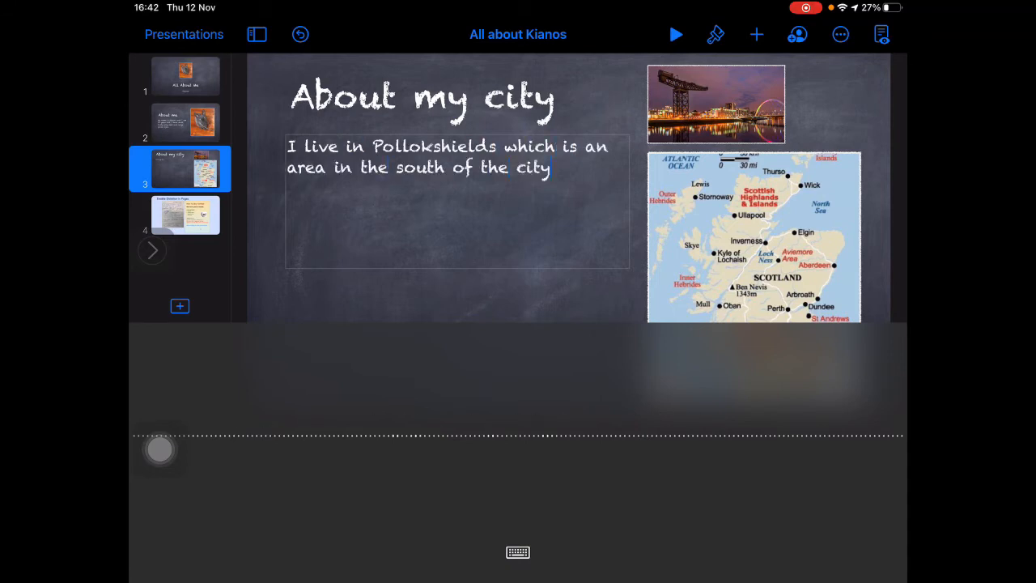
type("Glasgow.")
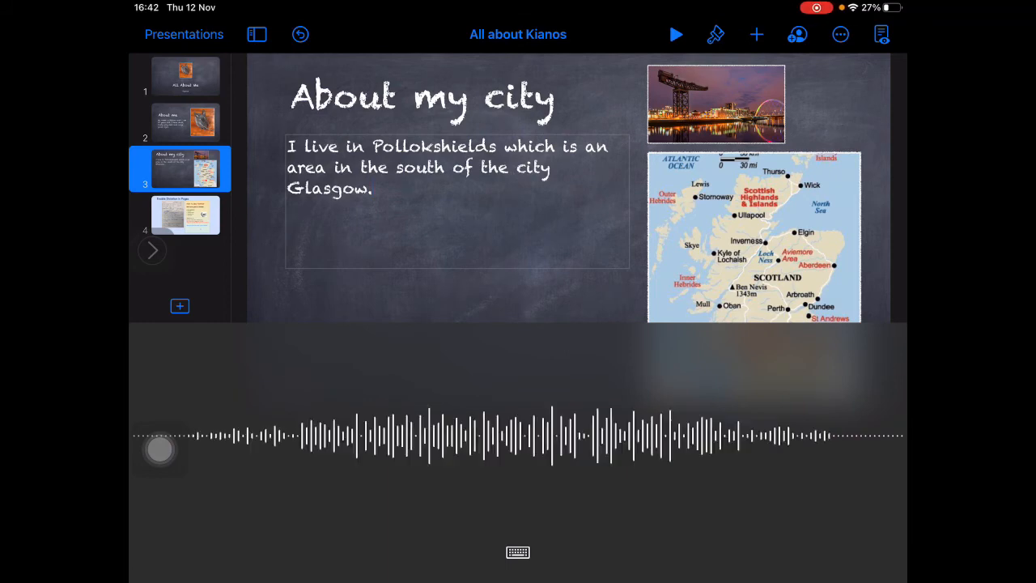
type("Glasgow is a large city in the")
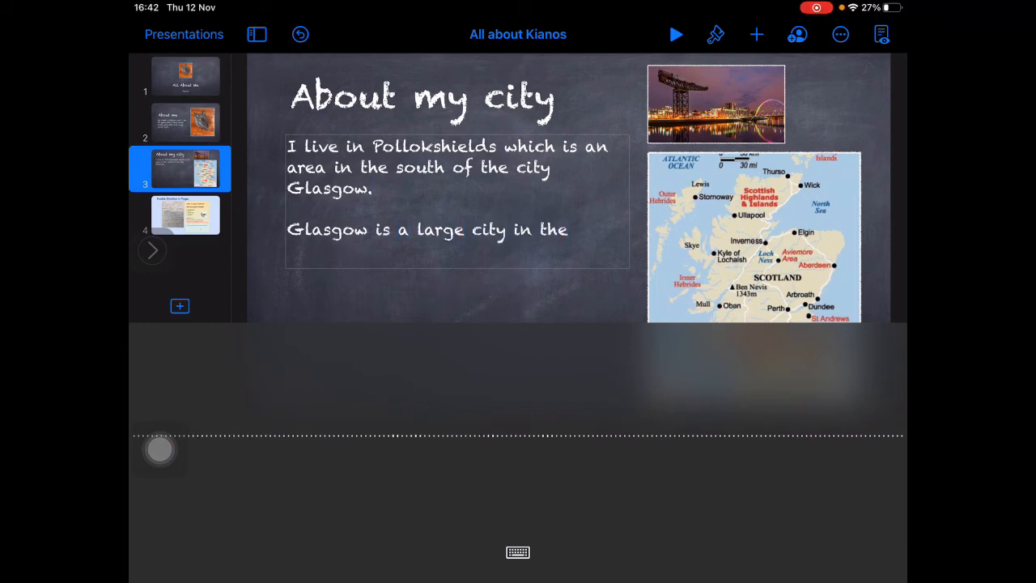
type("west coast of Scotland")
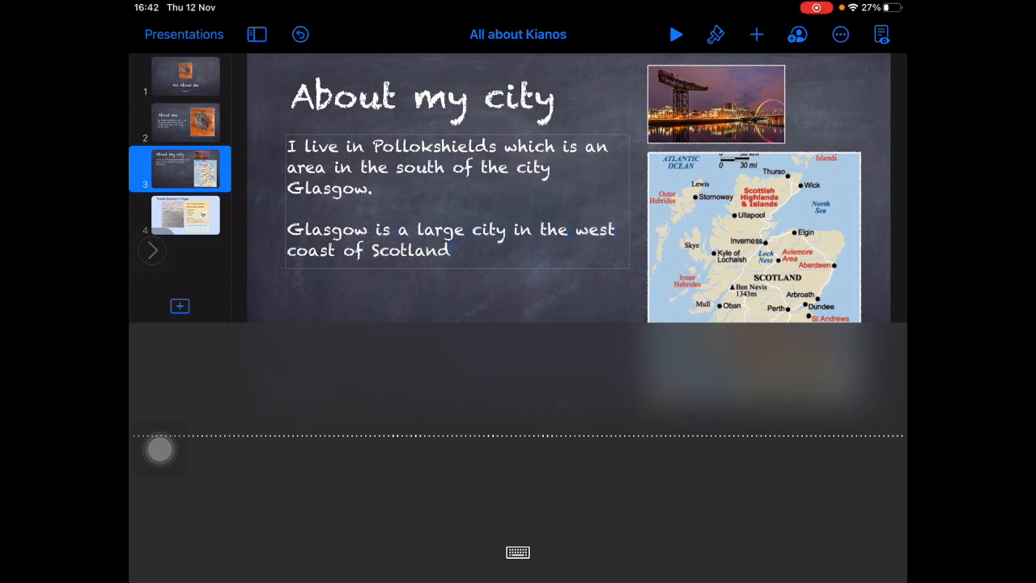
type(". It is a")
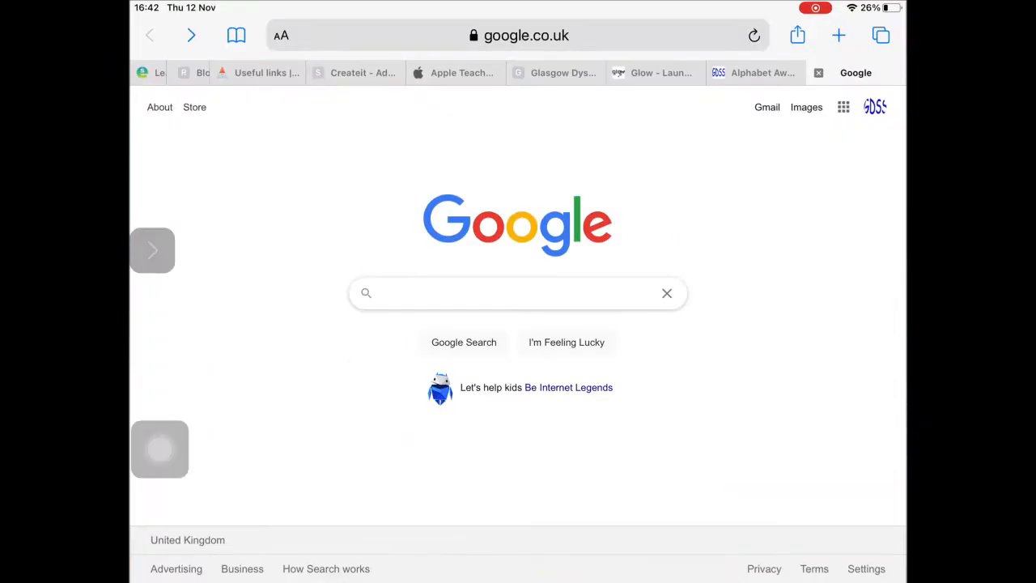
Run a dictated Google search for 'Population of Glasgow Scotland'
left_click(519, 291)
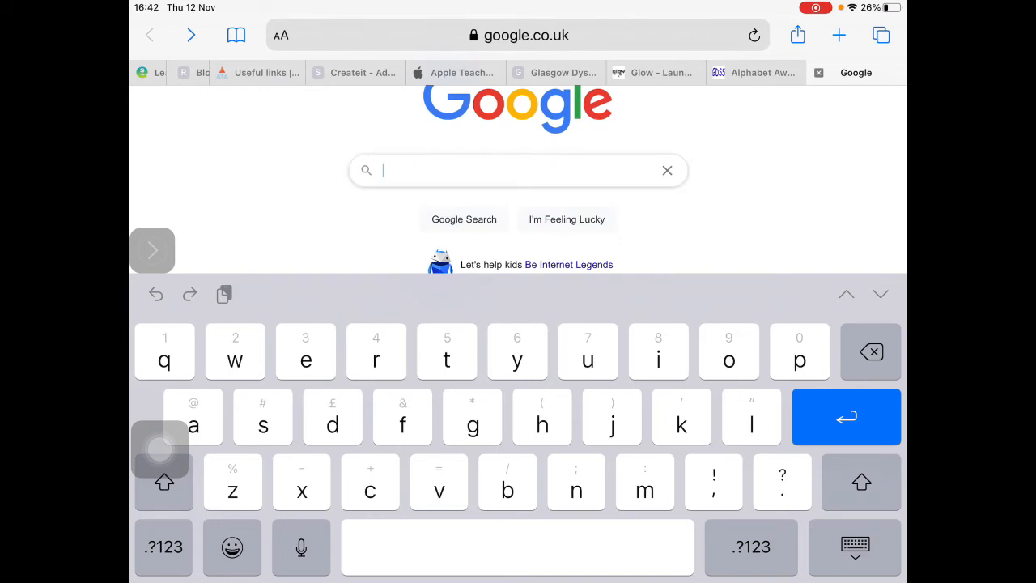
left_click(855, 547)
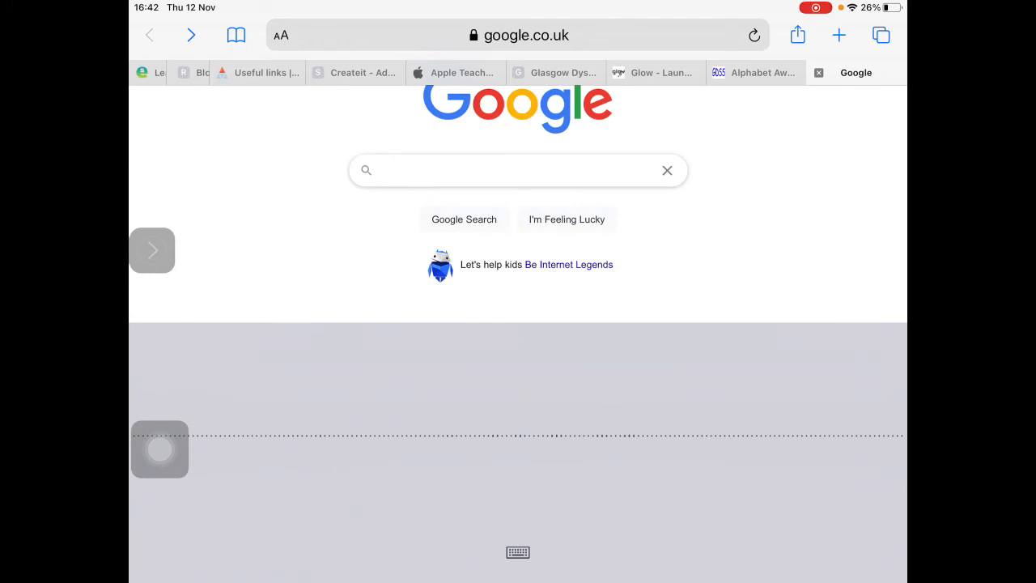
type("Population of Glasgow")
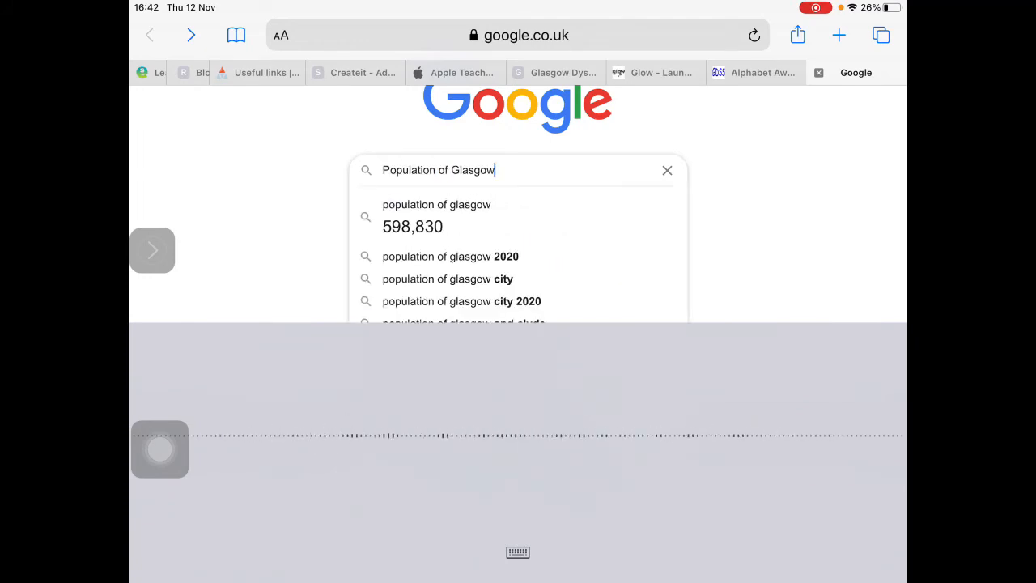
type("Scotland")
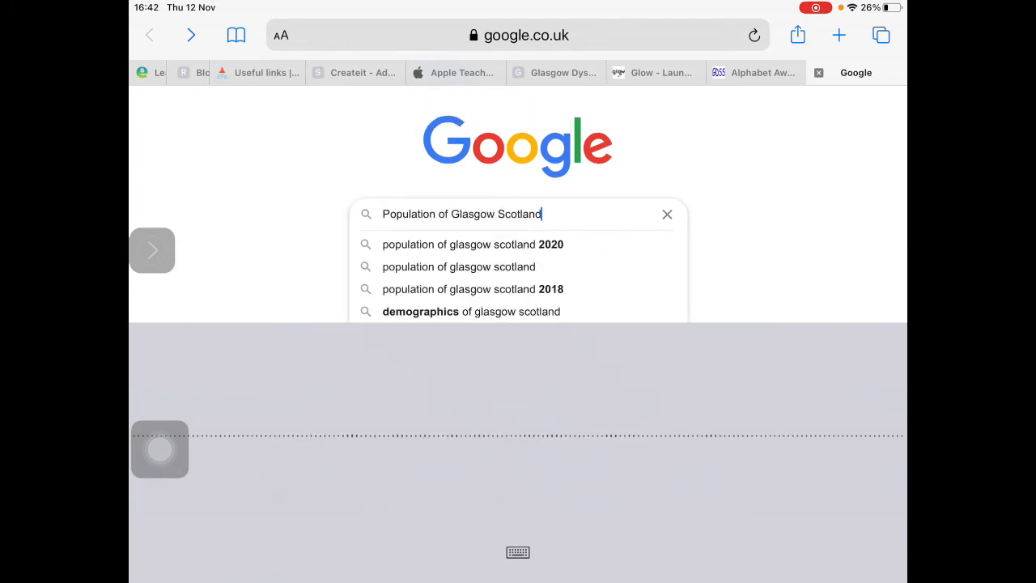
key("Return")
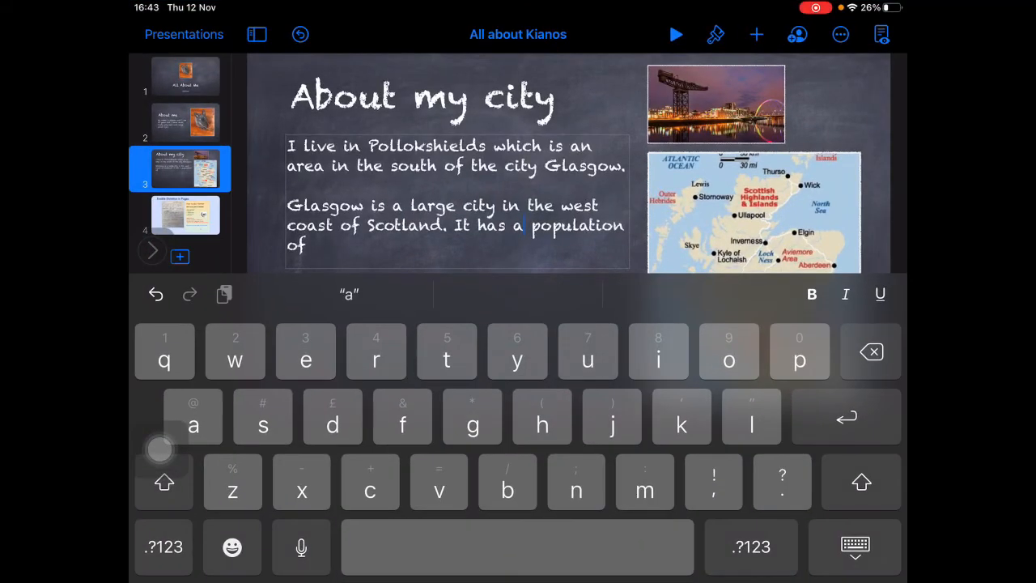
Dictate '600,000.' to finish 'It has a population of' on the city slide
type("f")
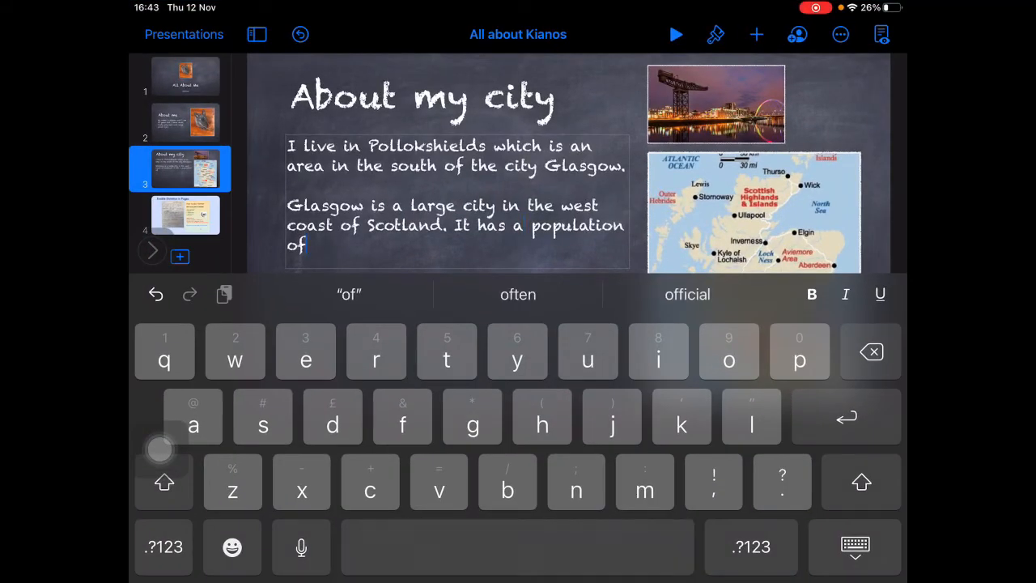
left_click(855, 548)
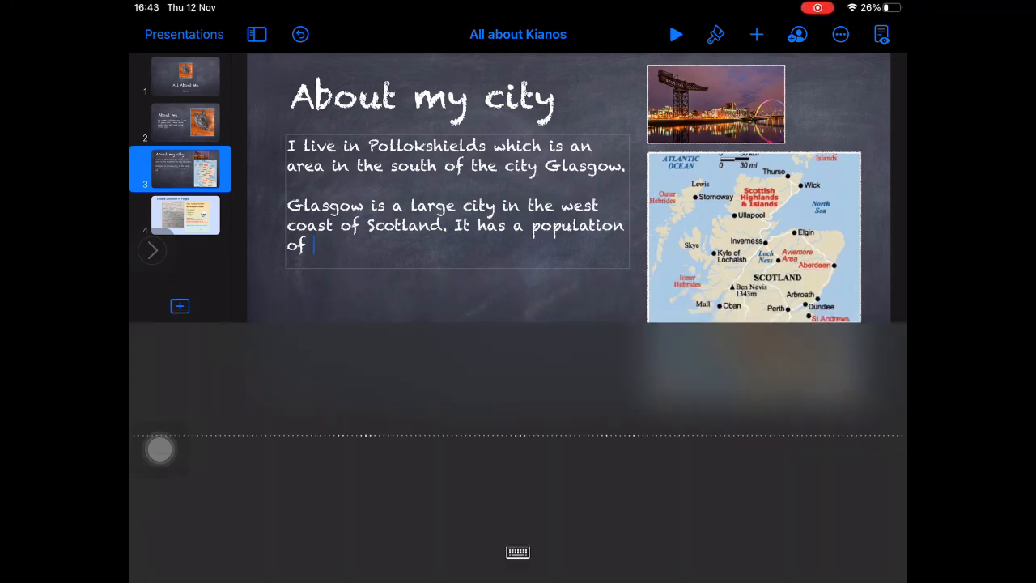
type("600 and")
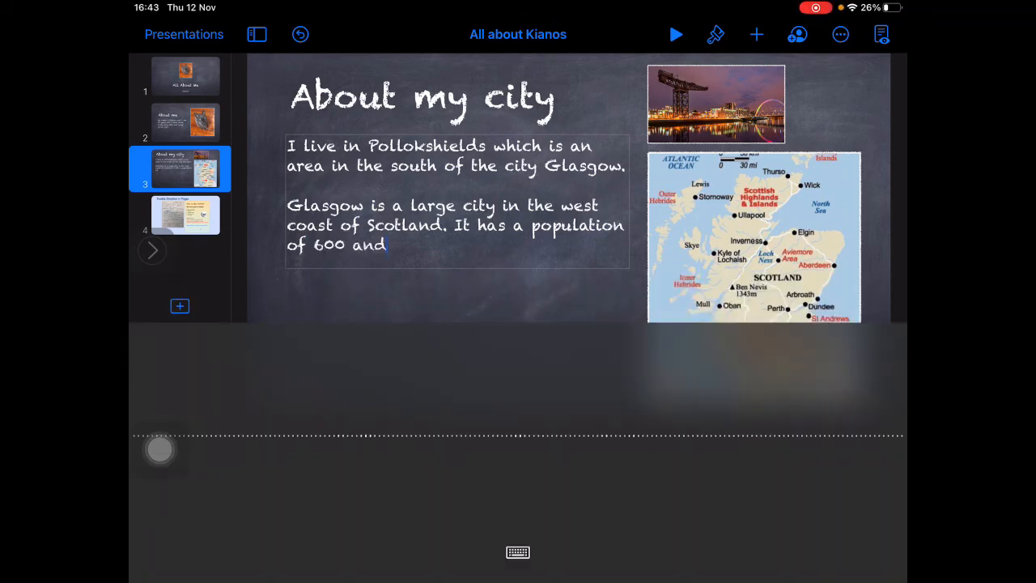
type(",000.")
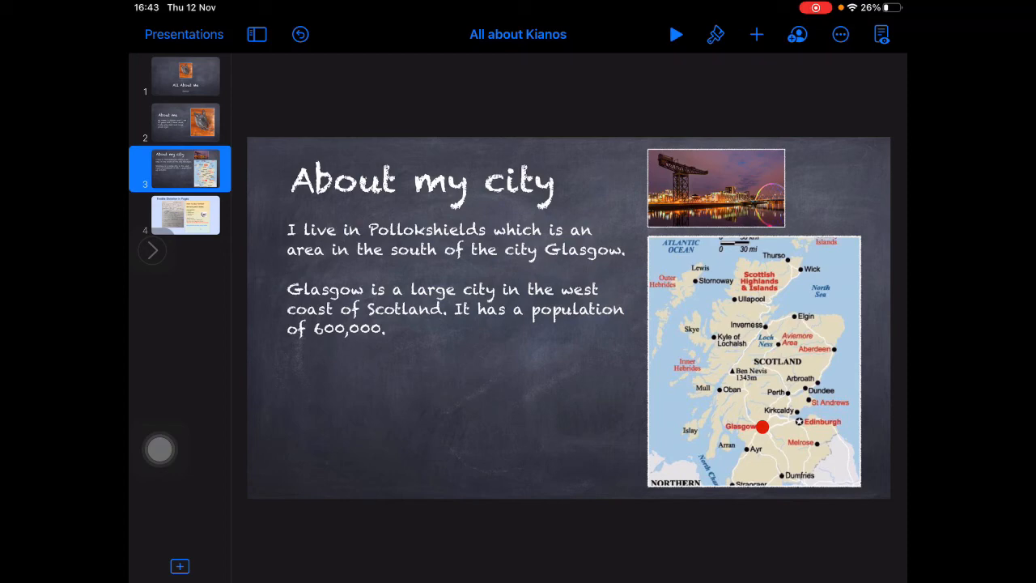
View slide 4, Enable Dictation in Pages, then return to the home screen
left_click(184, 214)
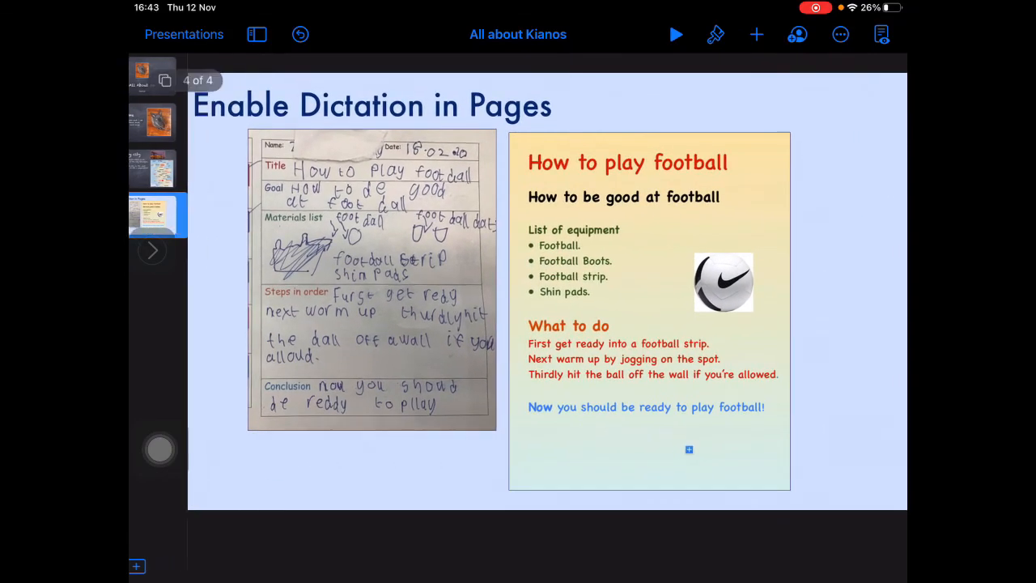
left_click(255, 34)
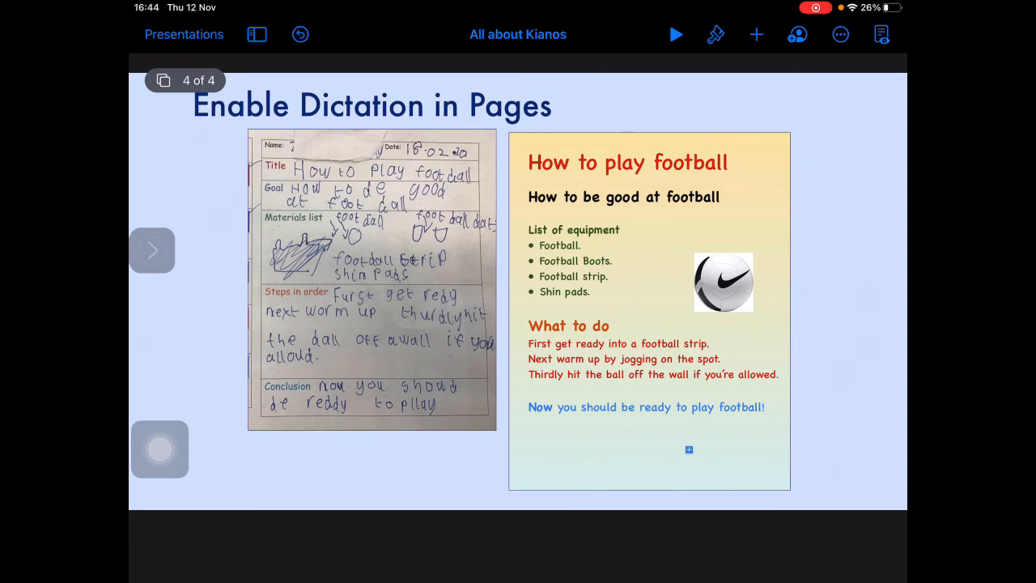
key("home")
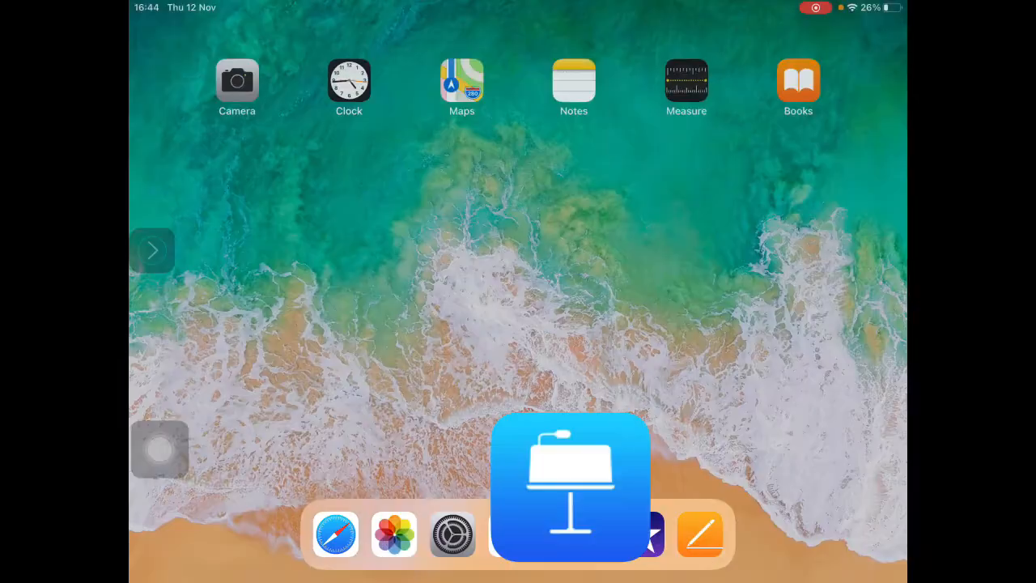
Navigate to the Keyboards settings page where Enable Dictation shows switched on
left_click(570, 487)
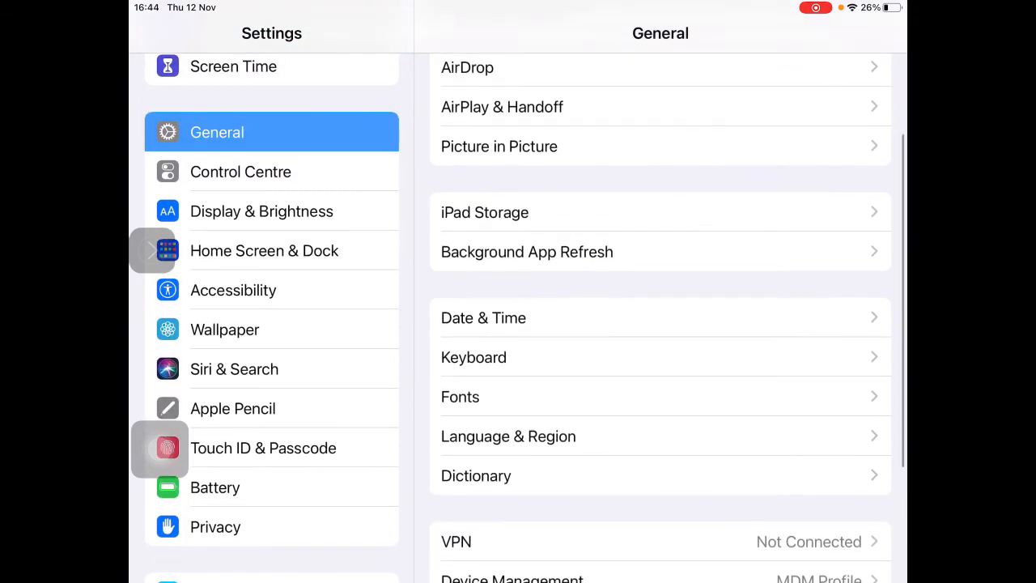
left_click(473, 358)
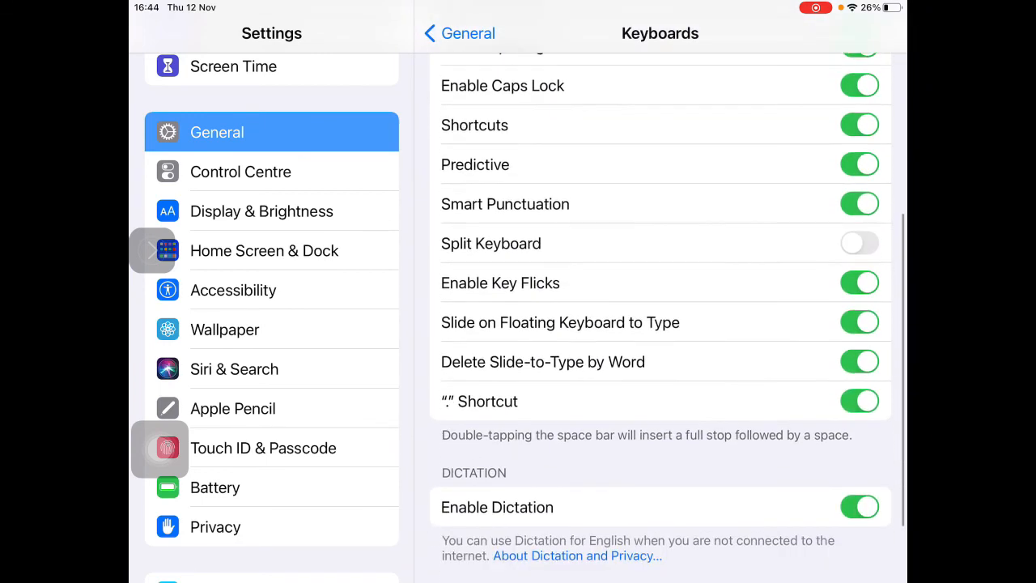